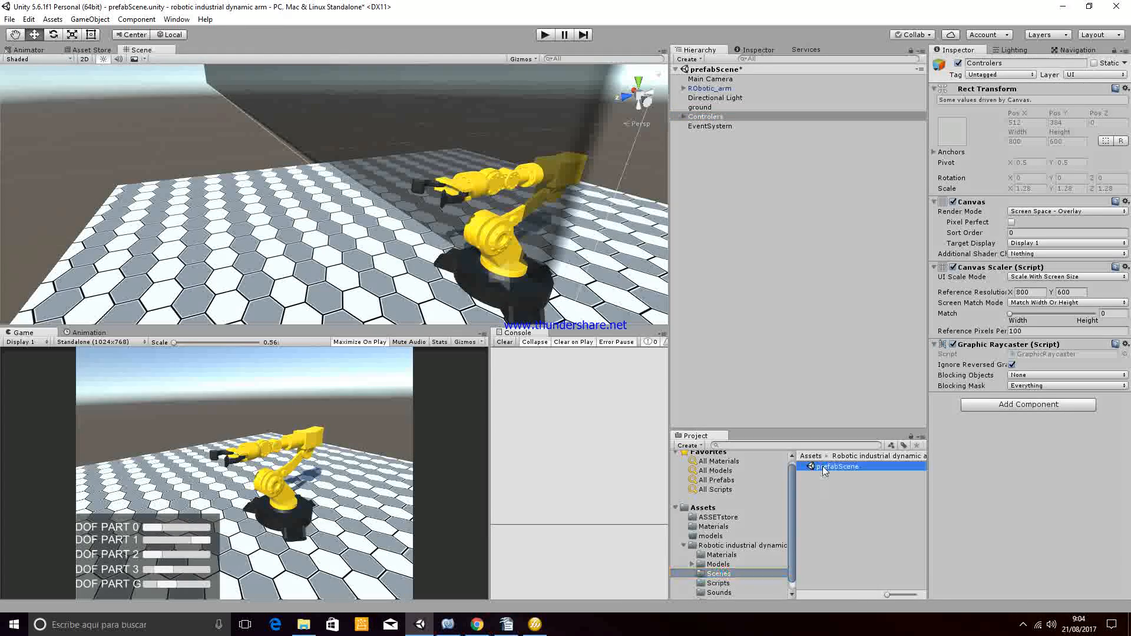
Select the prefabScene asset in the Scenes folder to show its details.
click(836, 466)
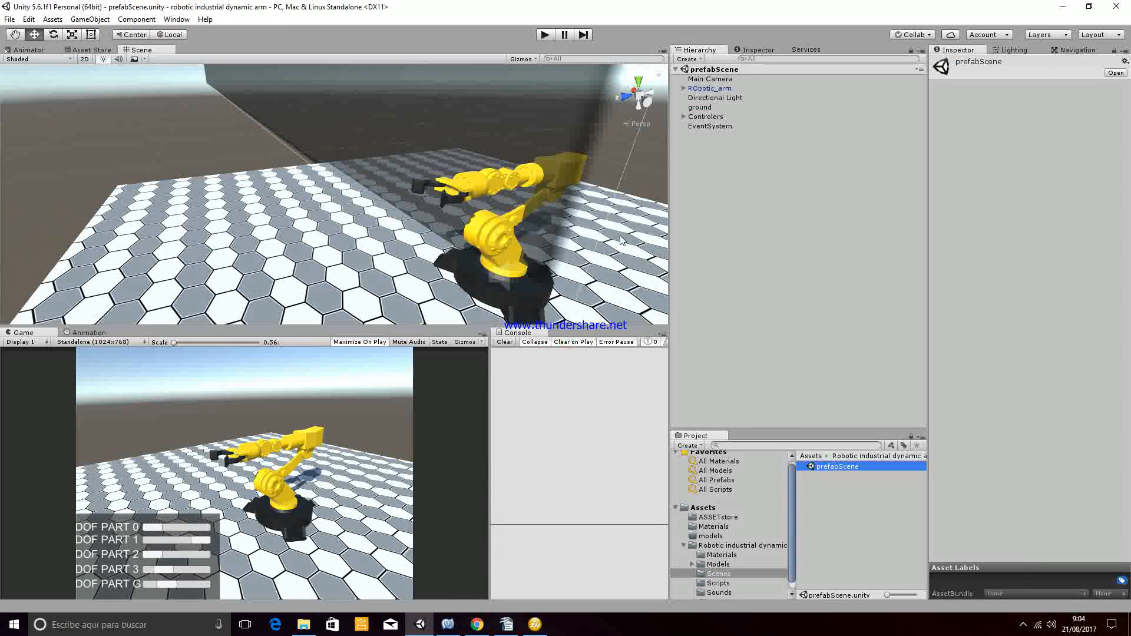
Enter Play mode and pose the yellow arm using the DOF PART sliders.
click(544, 35)
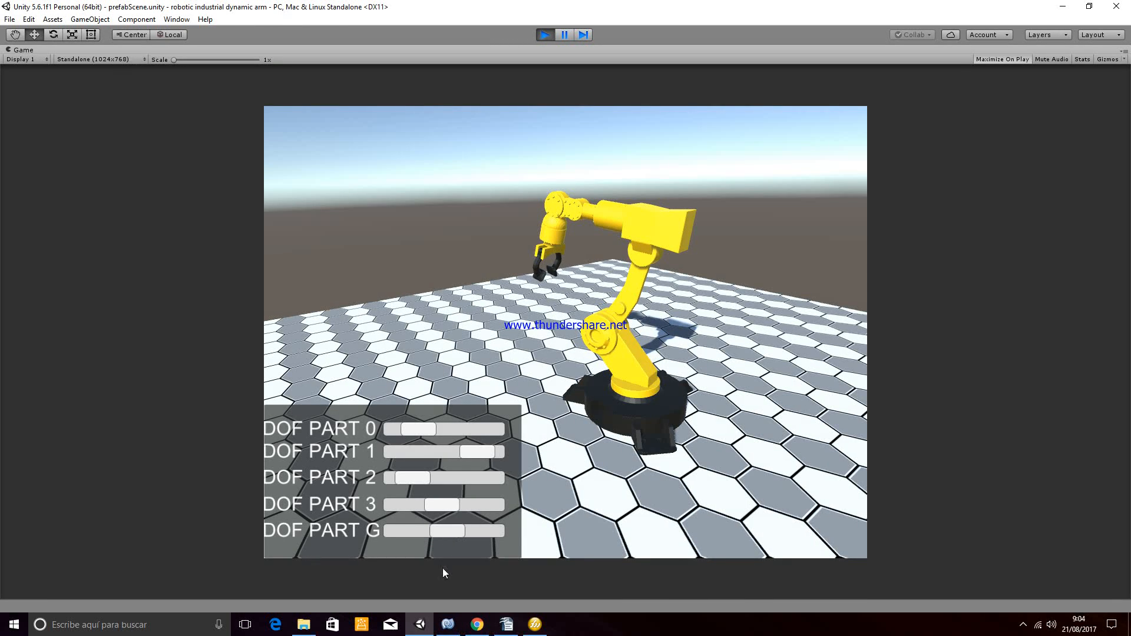
click(563, 35)
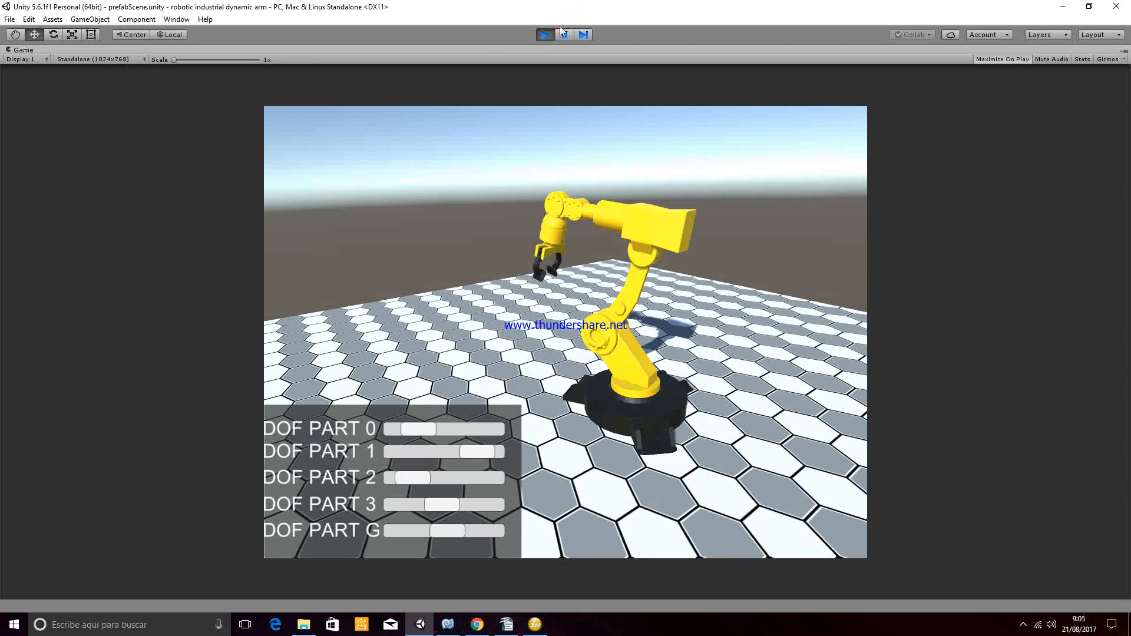
Stop Play mode, expand Robotic_arm, and select part0 and part1.
click(545, 34)
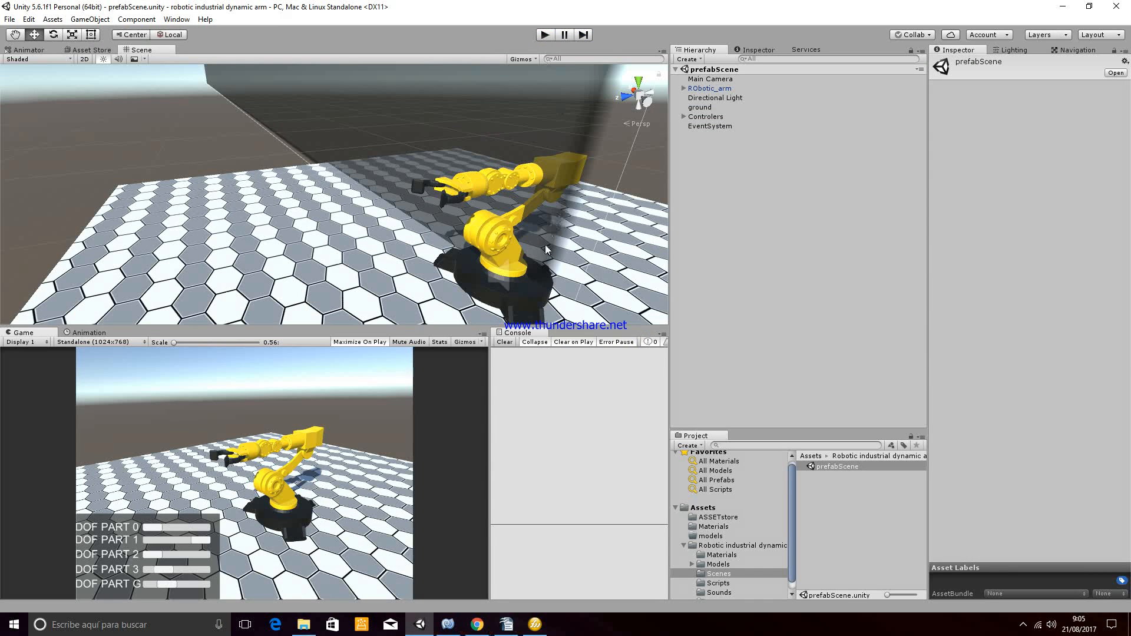
mouse_move(536, 265)
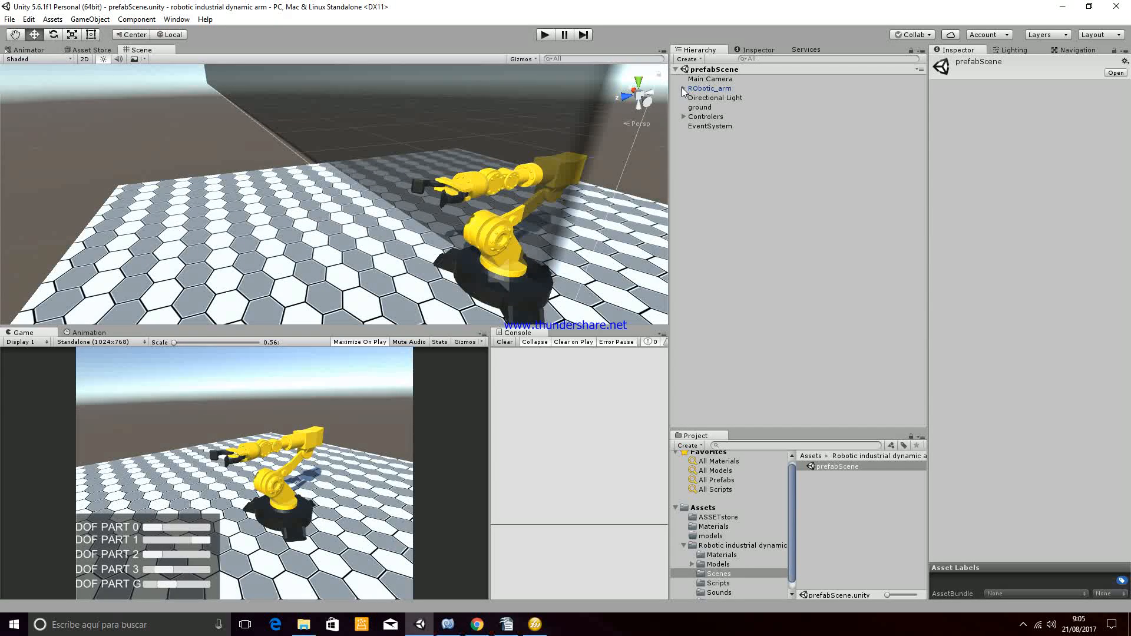
click(683, 87)
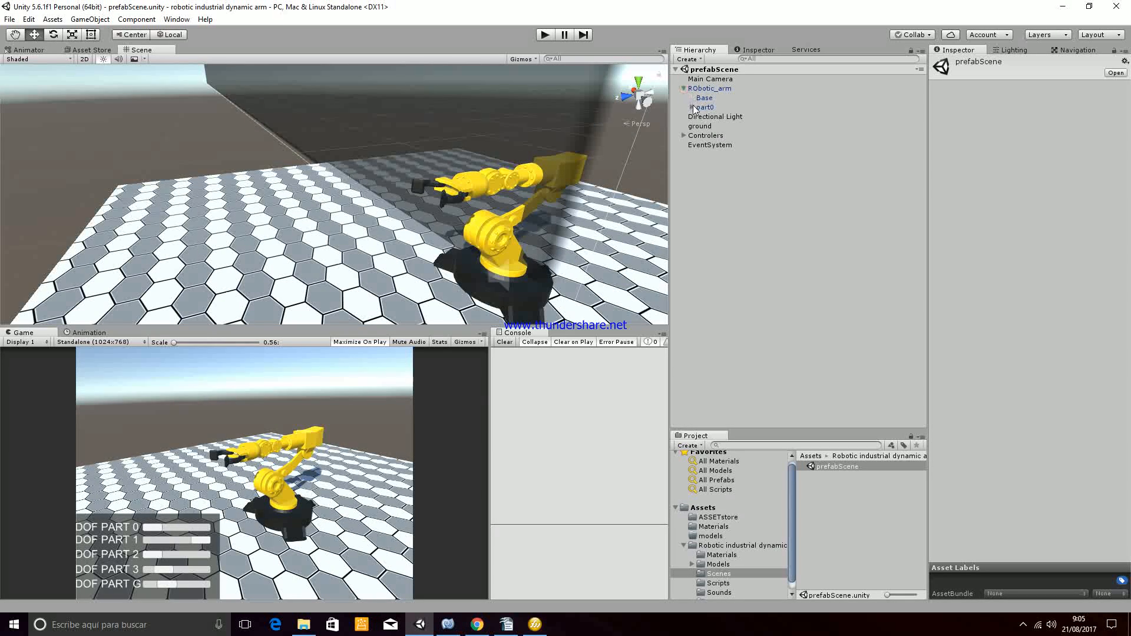
click(704, 106)
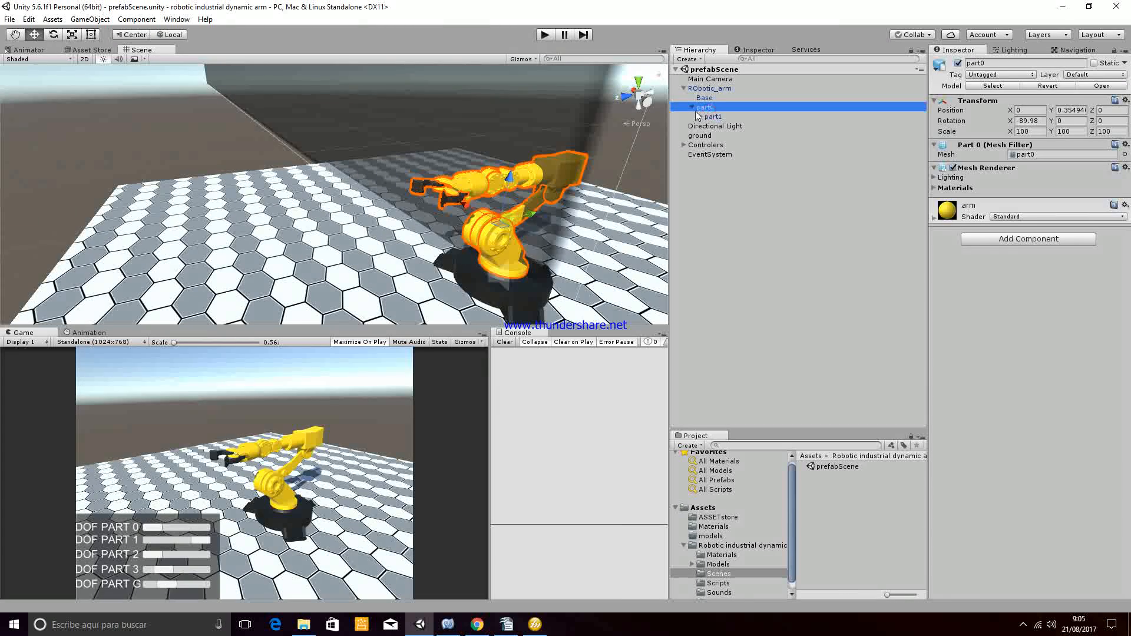
click(713, 116)
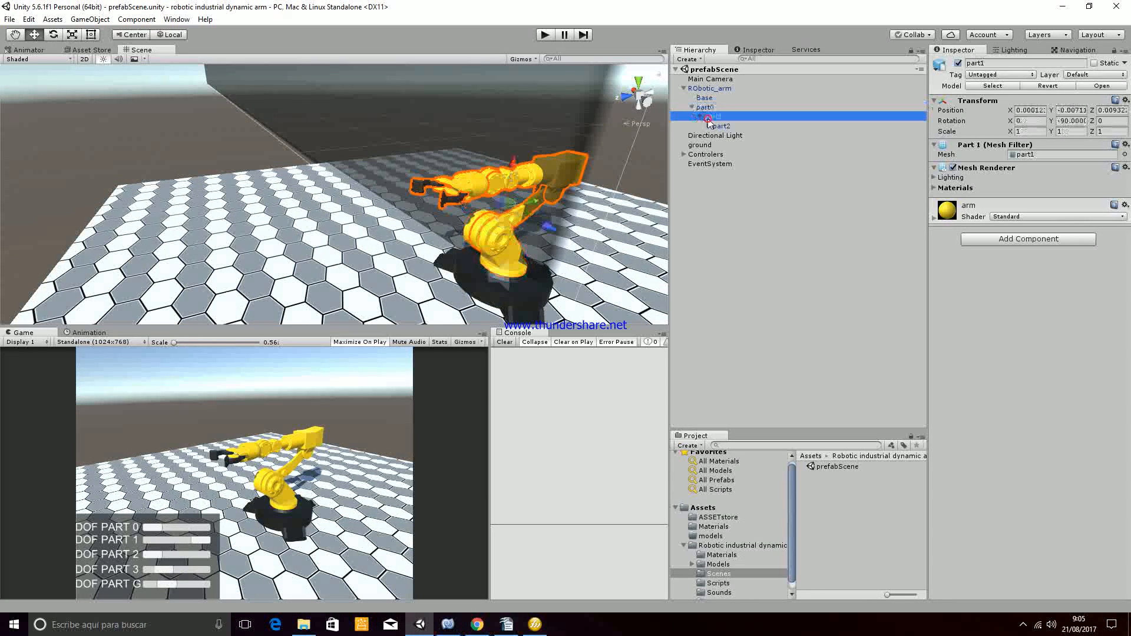
Select part2 and part3, then the RigthGrip piece.
click(719, 125)
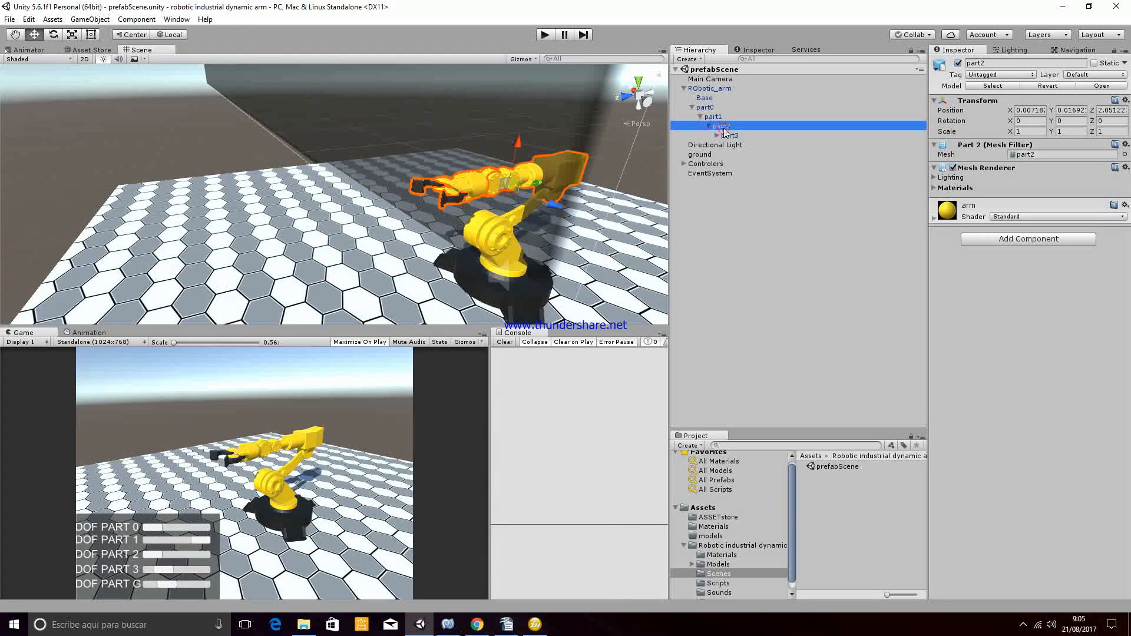
click(728, 135)
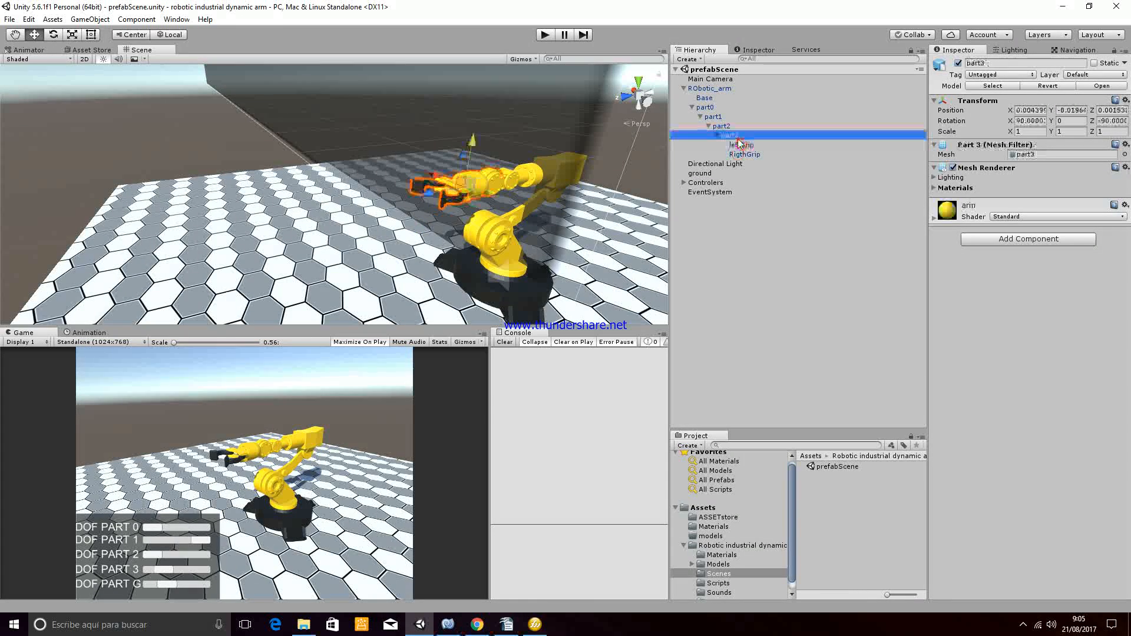
click(728, 135)
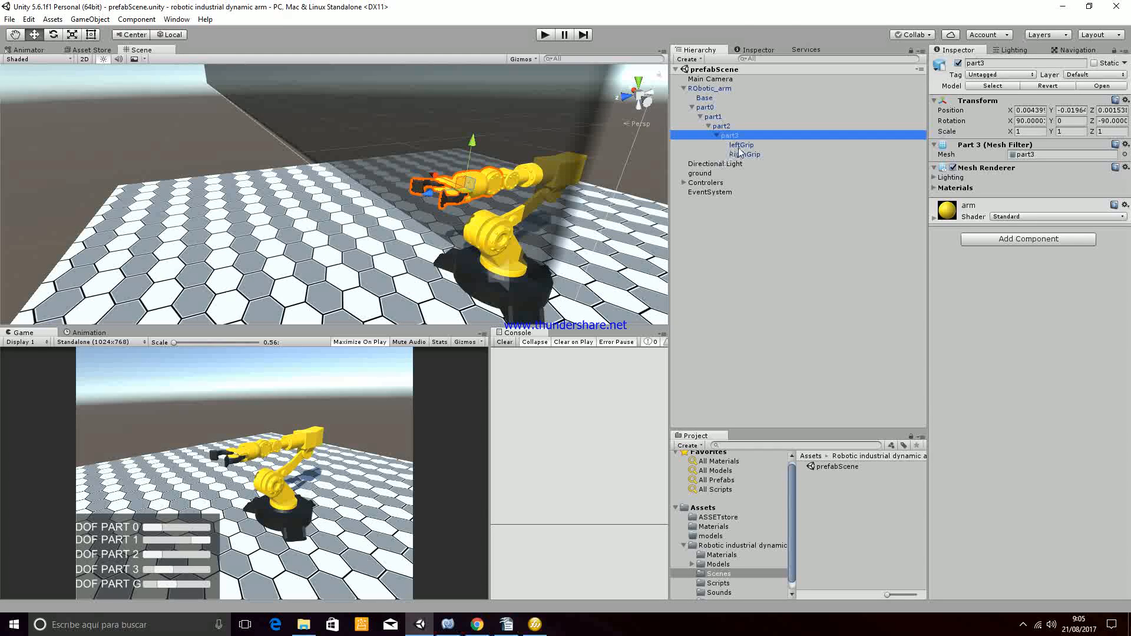
click(745, 154)
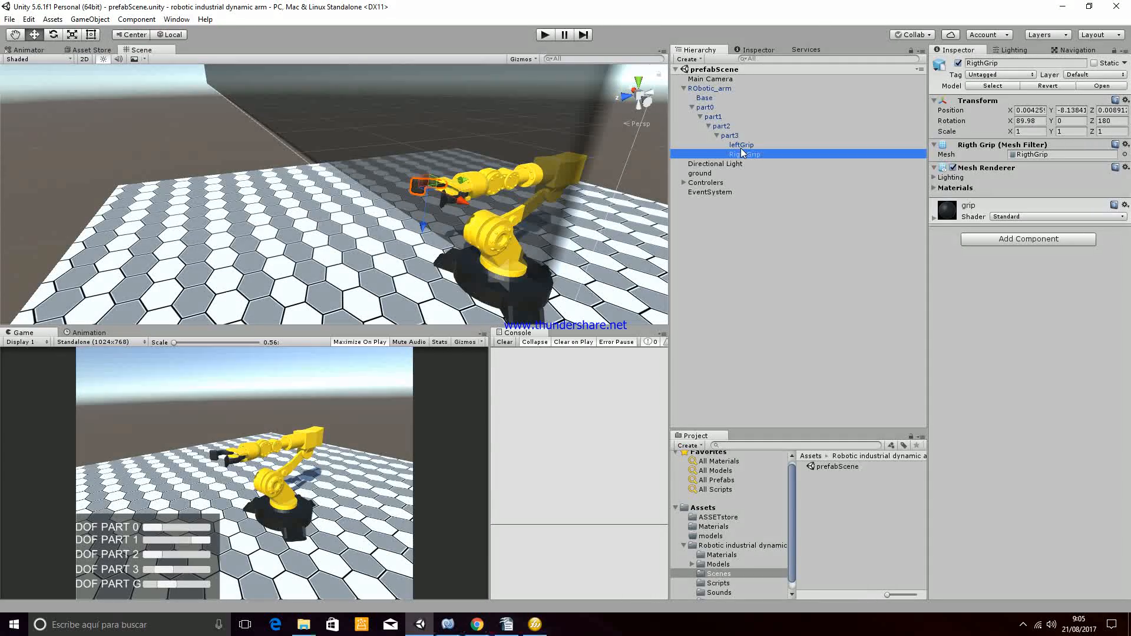
Search Add Component for 'rig' without adding, then collapse part0.
click(1028, 239)
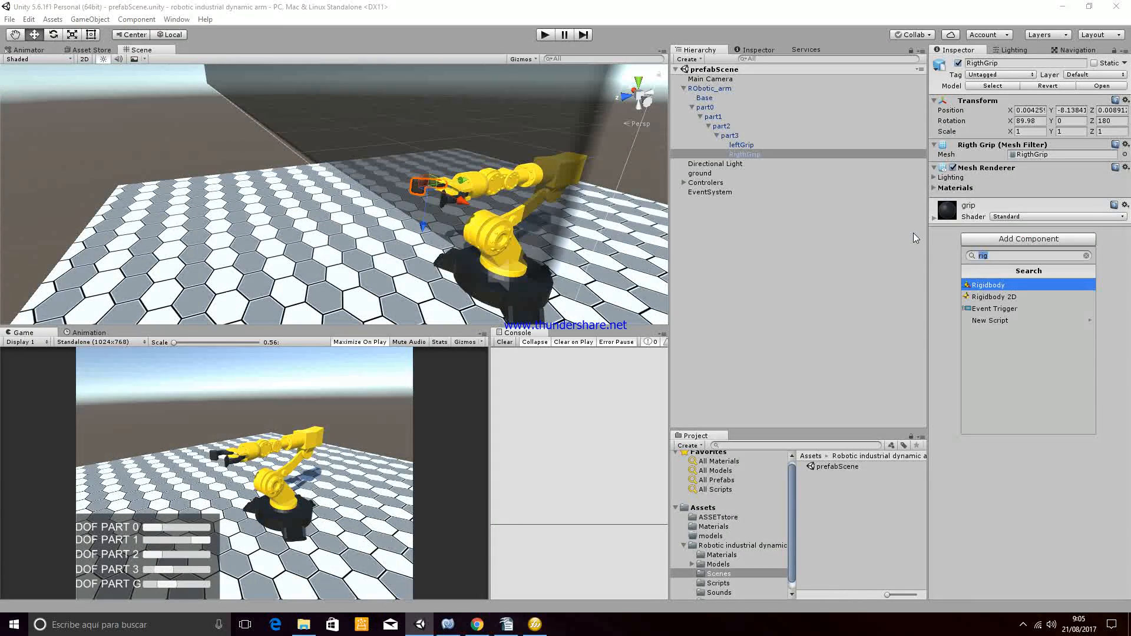
click(771, 247)
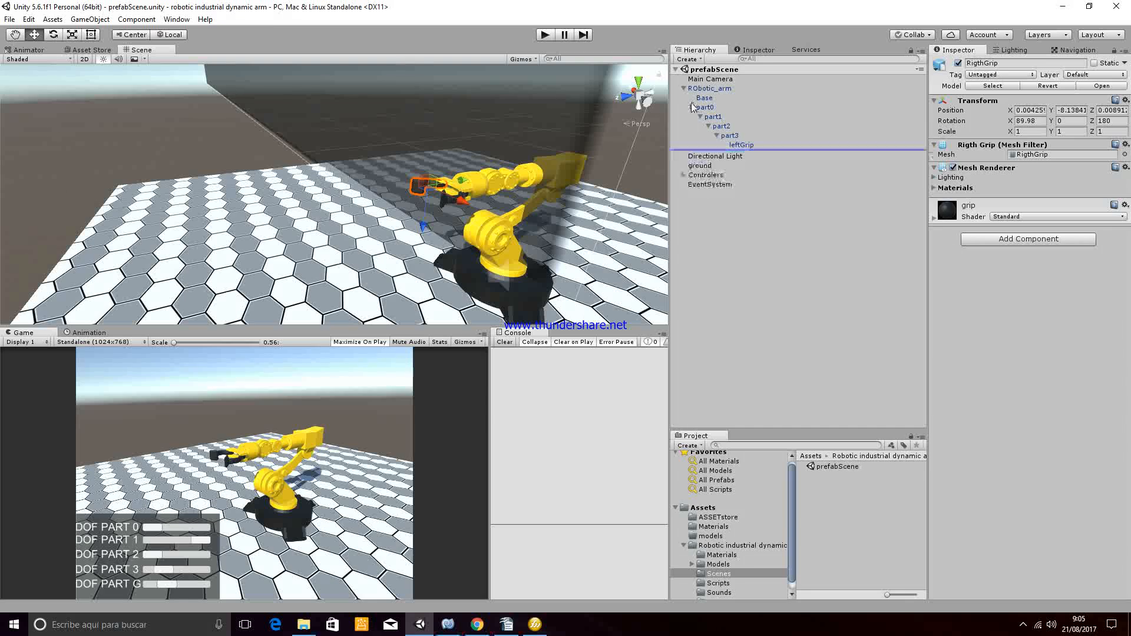
click(691, 107)
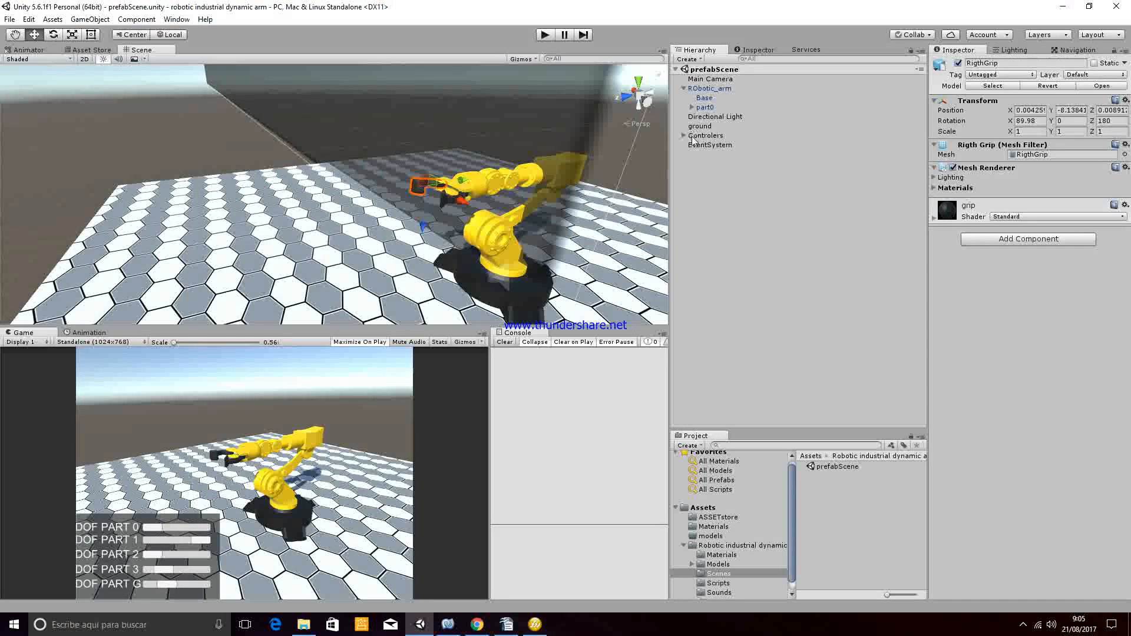
Pan the Scene view to the slider canvas and select PART0 under Controlers > Panel.
click(705, 135)
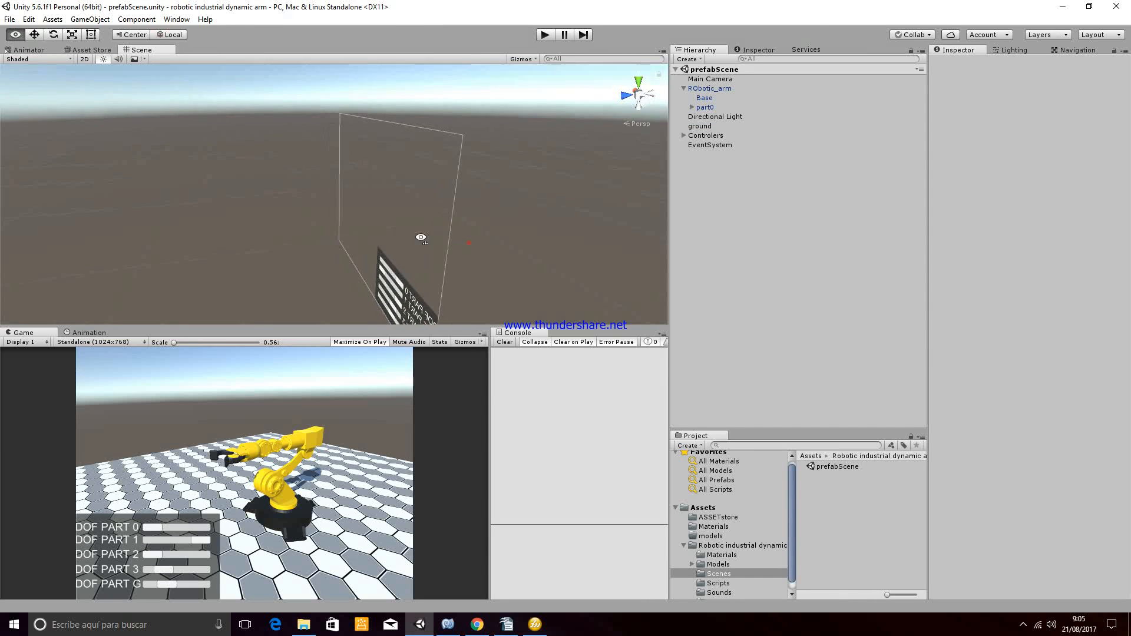
drag(421, 238, 301, 212)
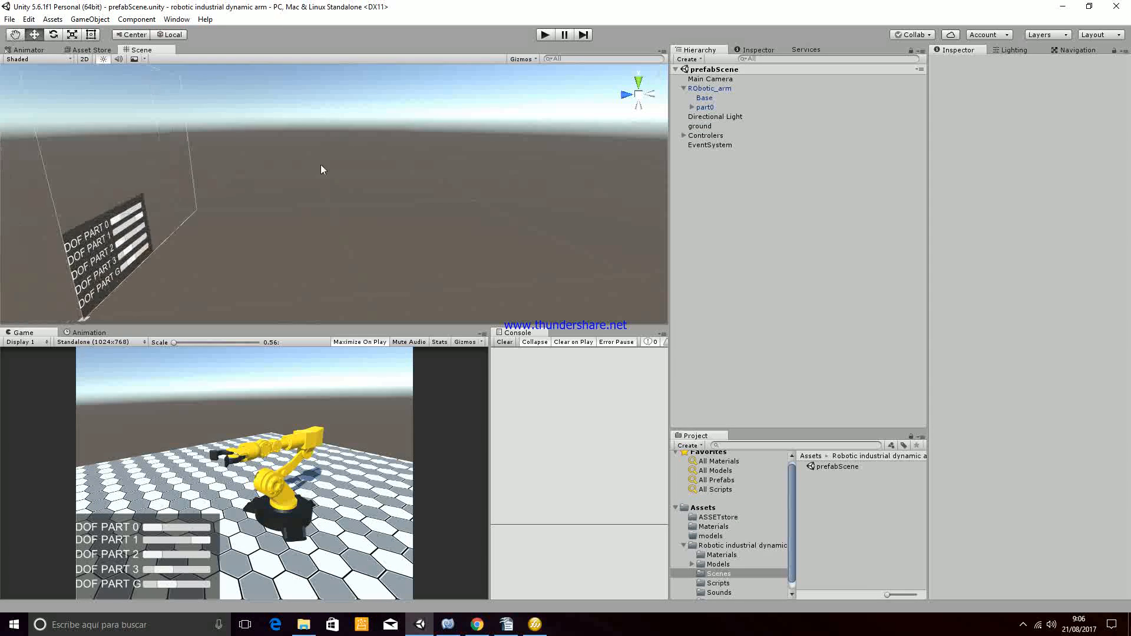
click(683, 135)
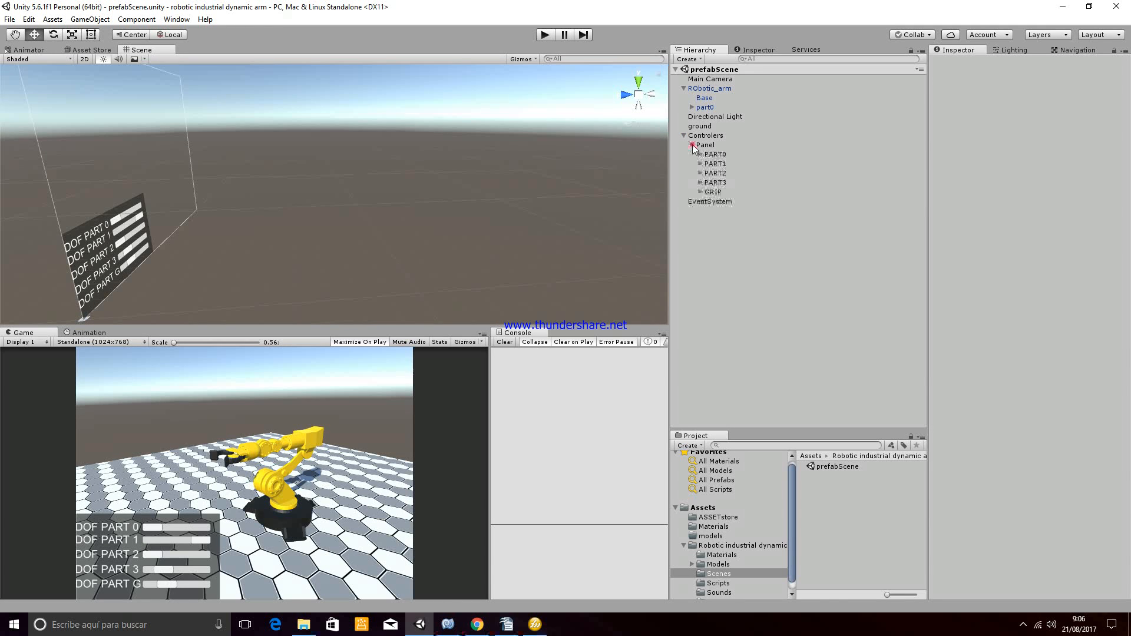
click(700, 154)
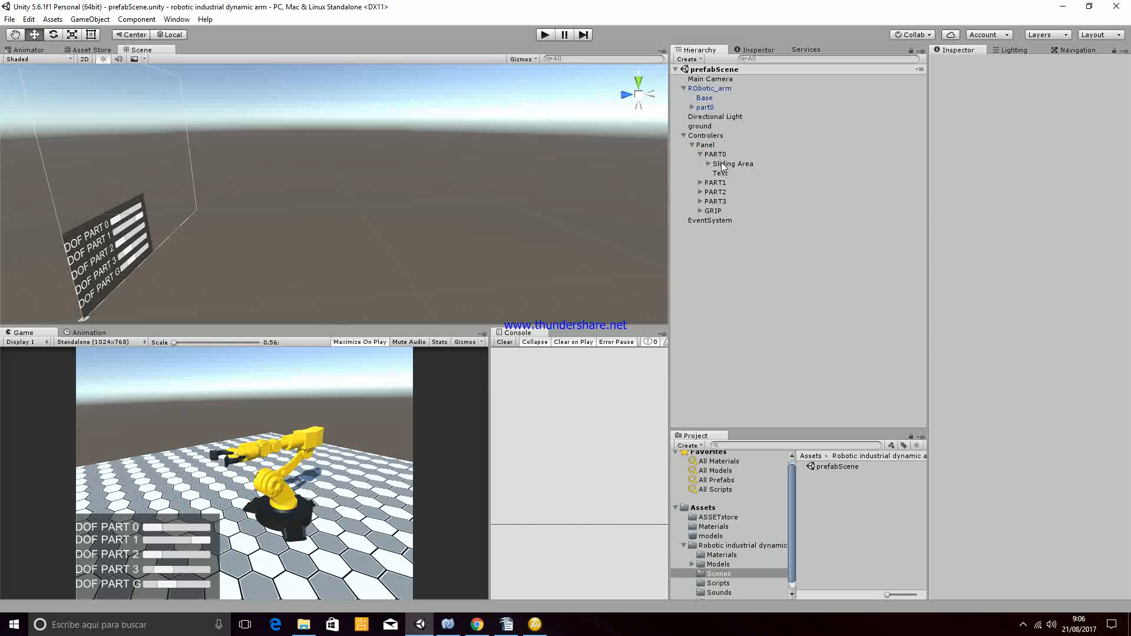
click(715, 155)
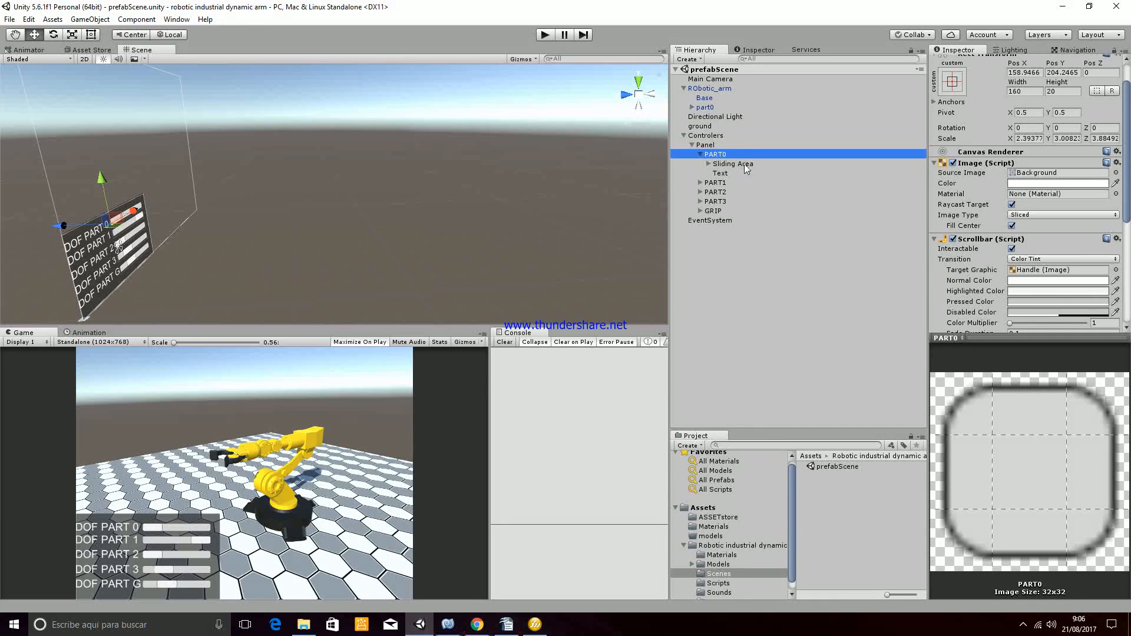
Show PART0's On Value Changed event calling rotatePart0, then select Robotic_arm.
scroll(down, 3)
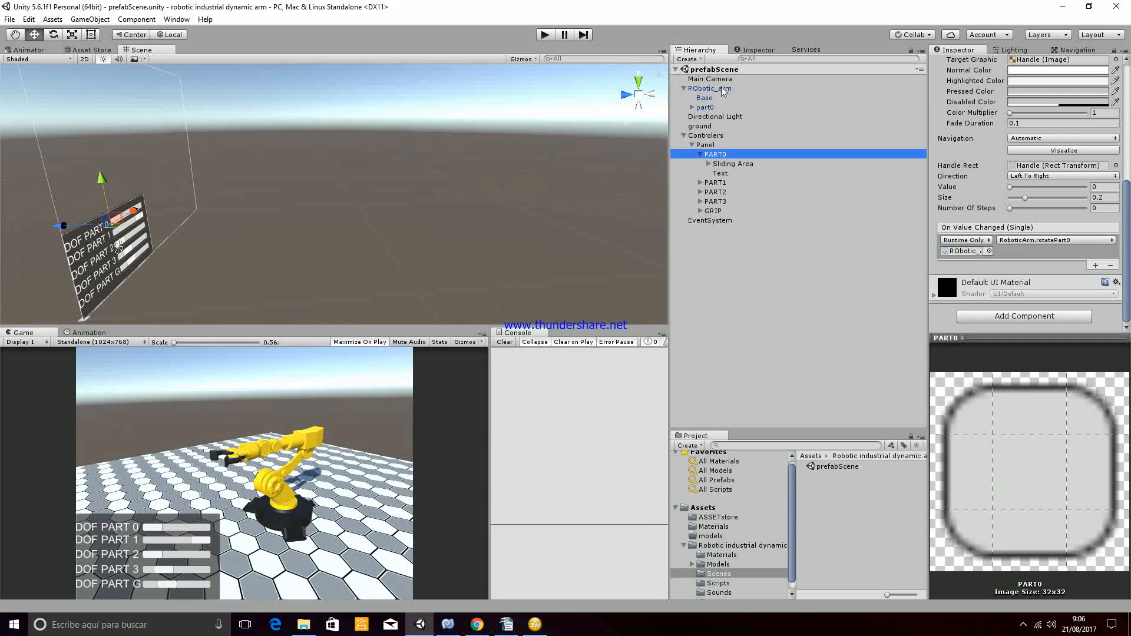
click(709, 88)
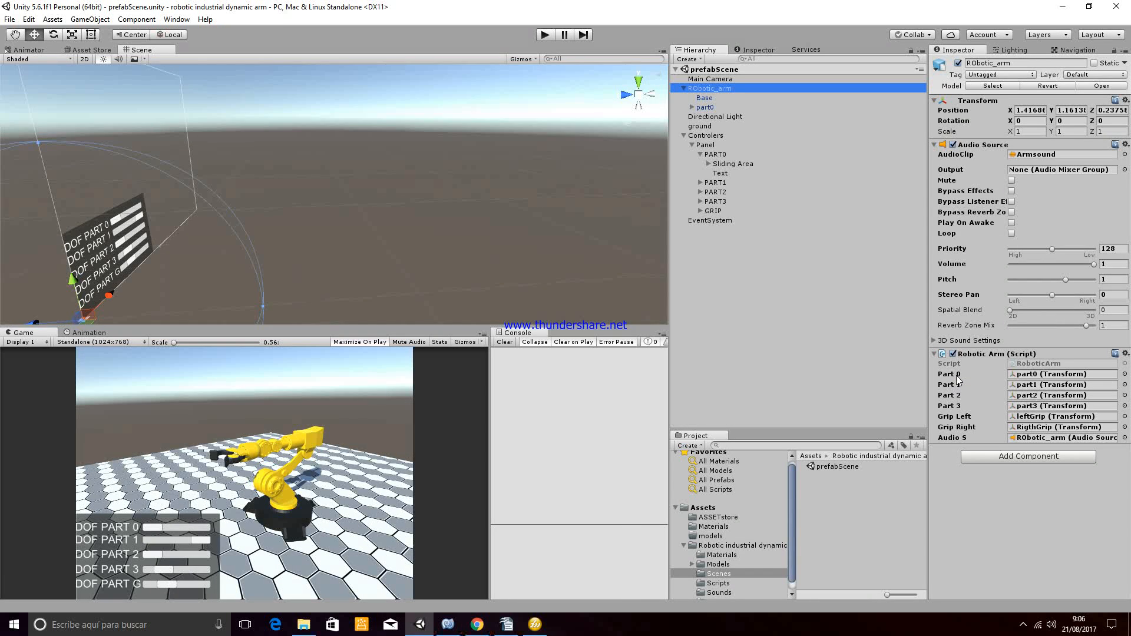
mouse_move(953, 416)
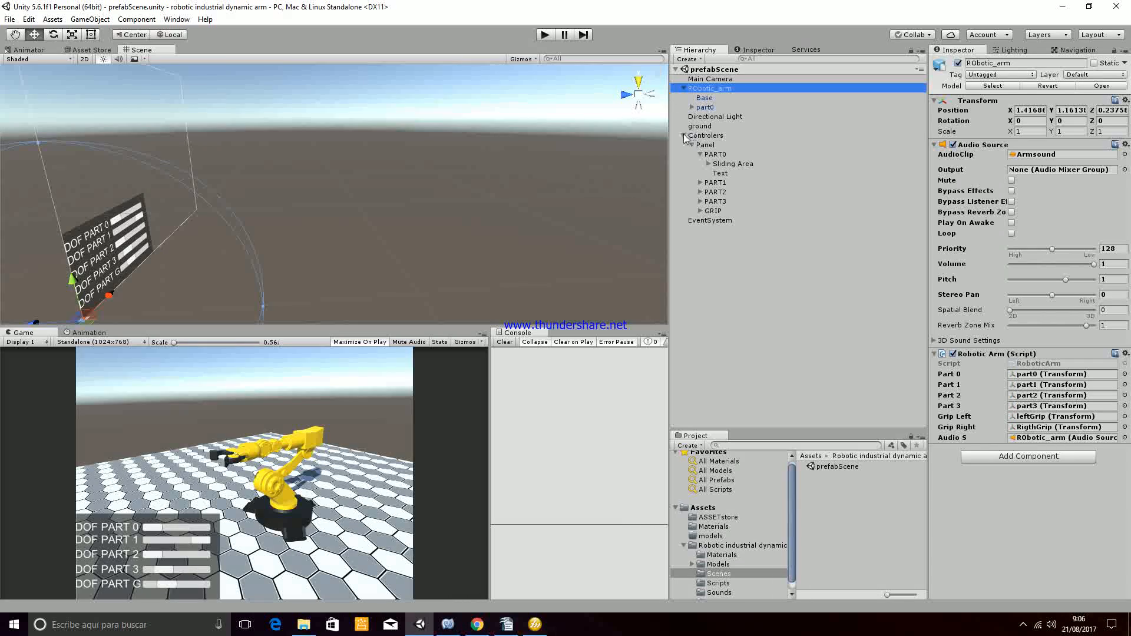
Review the Robotic Arm script fields, then collapse Controlers and Robotic_arm.
click(683, 135)
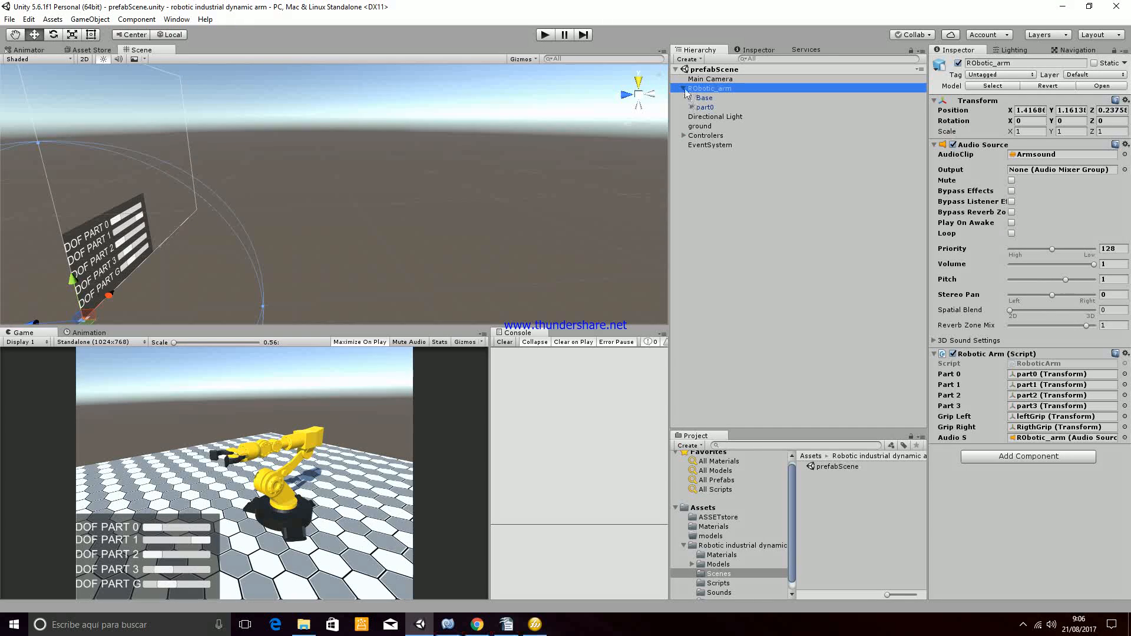
click(683, 88)
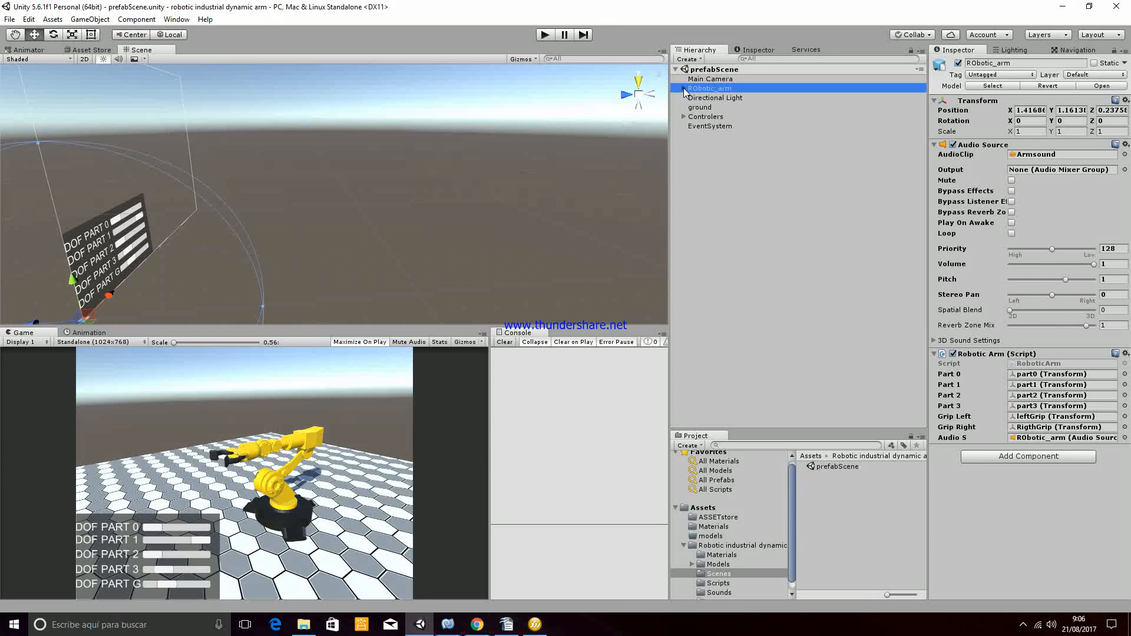